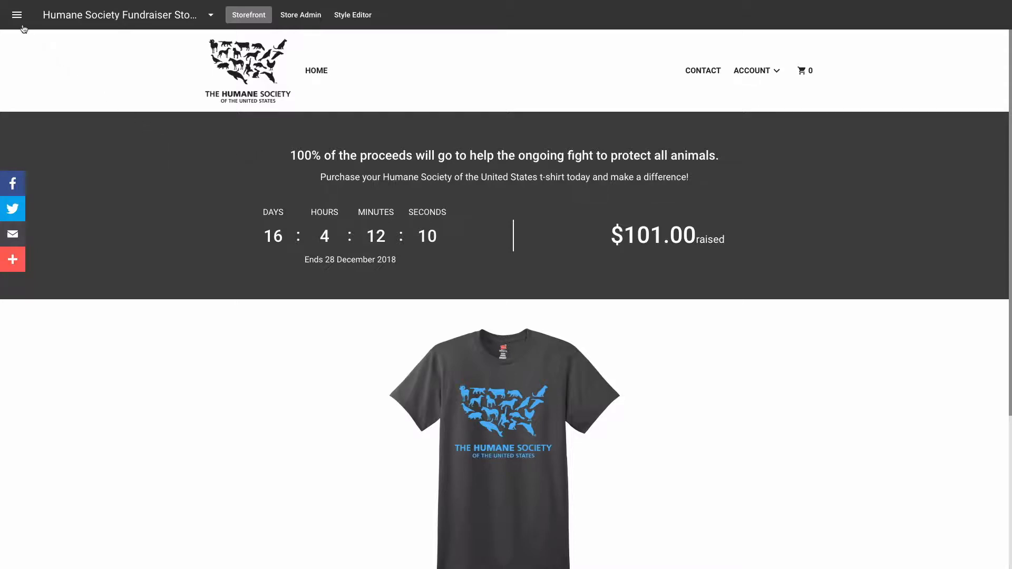
Go from the storefront to the Orders list via the admin navigation
{"action": "left_click", "coordinate": [17, 14]}
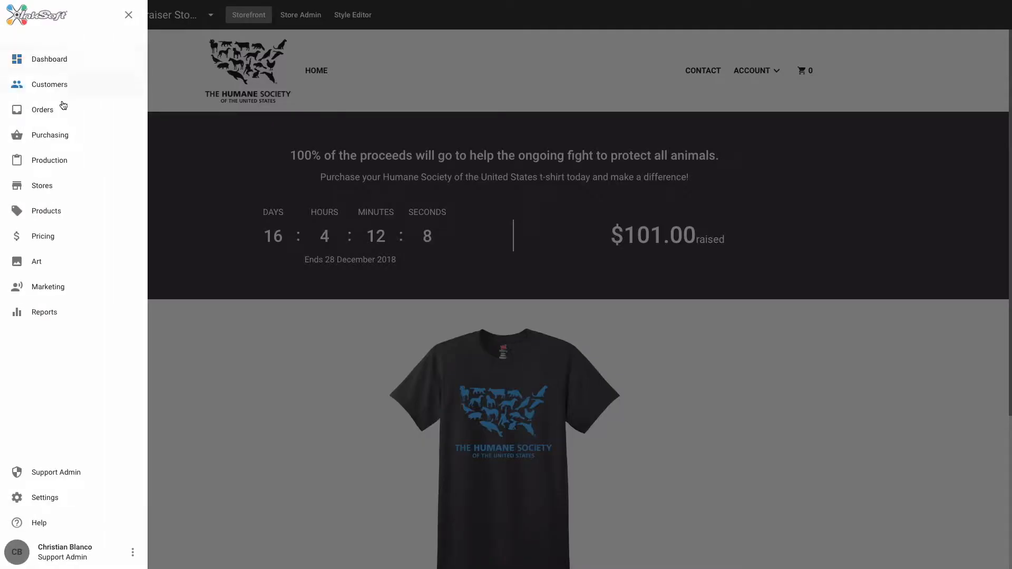
{"action": "left_click", "coordinate": [42, 109]}
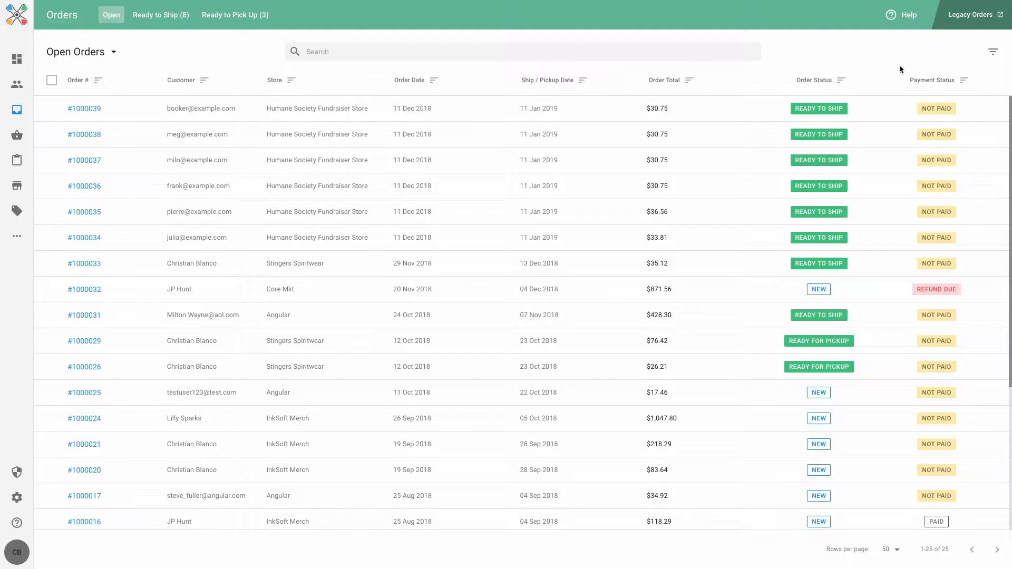
Filter open orders to the Humane Society Fundraiser Store, leaving six unpaid ready-to-ship orders
{"action": "left_click", "coordinate": [993, 52]}
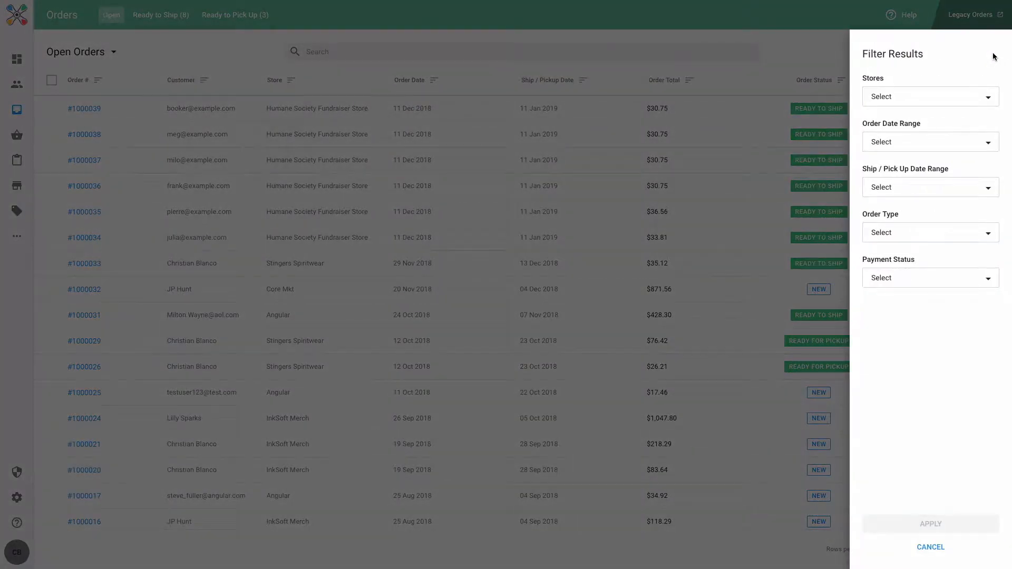
{"action": "left_click", "coordinate": [930, 96]}
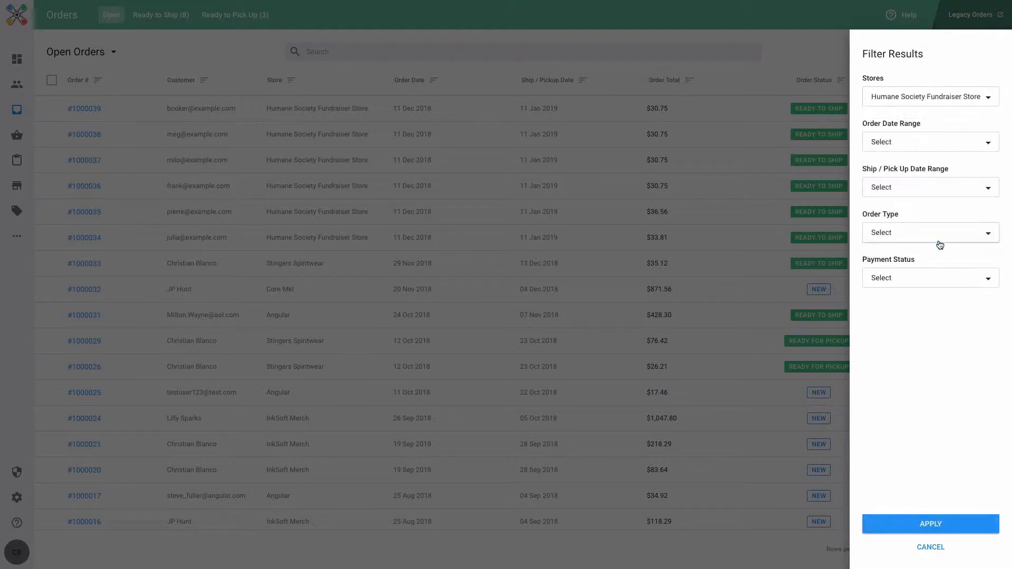
{"action": "left_click", "coordinate": [930, 524]}
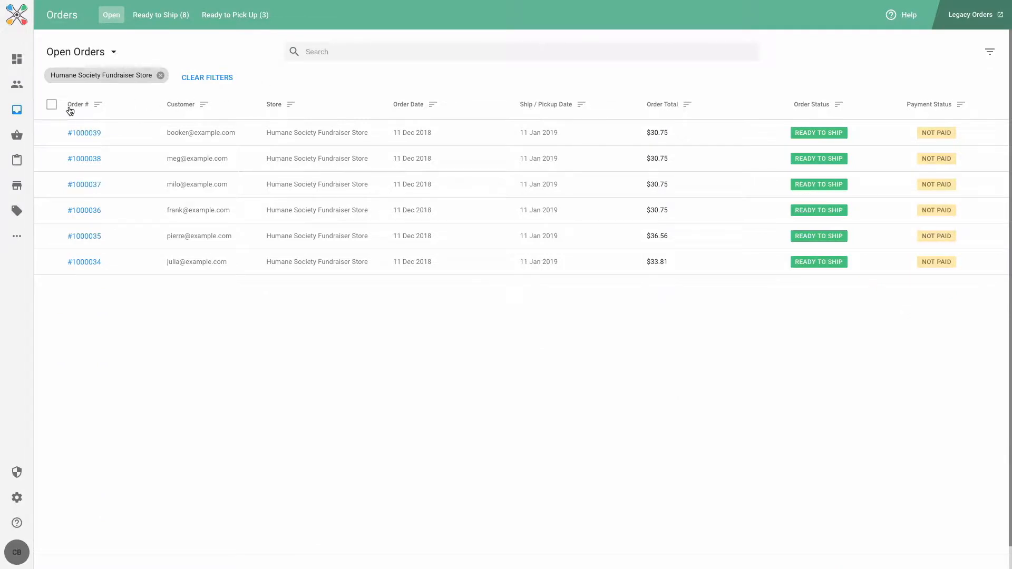
{"action": "left_click", "coordinate": [52, 105]}
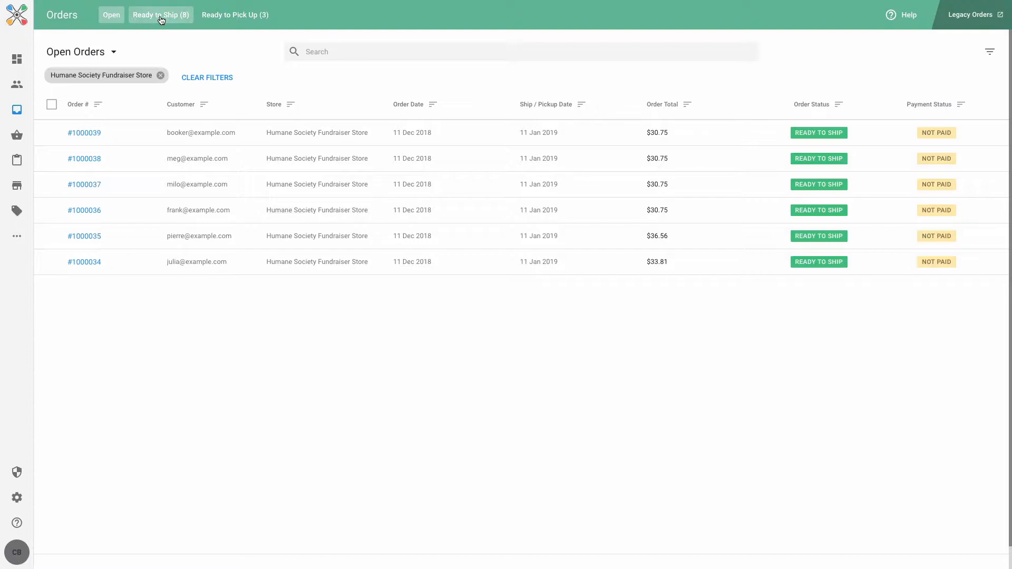
Filter the Ready to Ship queue to Humane Society Fundraiser Store orders only
{"action": "left_click", "coordinate": [160, 14]}
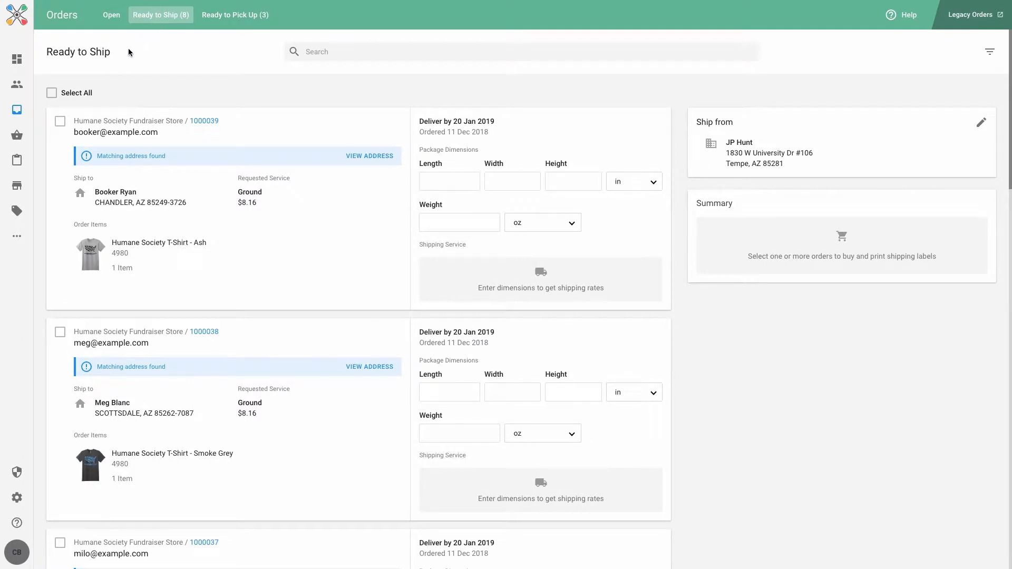
{"action": "mouse_move", "coordinate": [951, 59]}
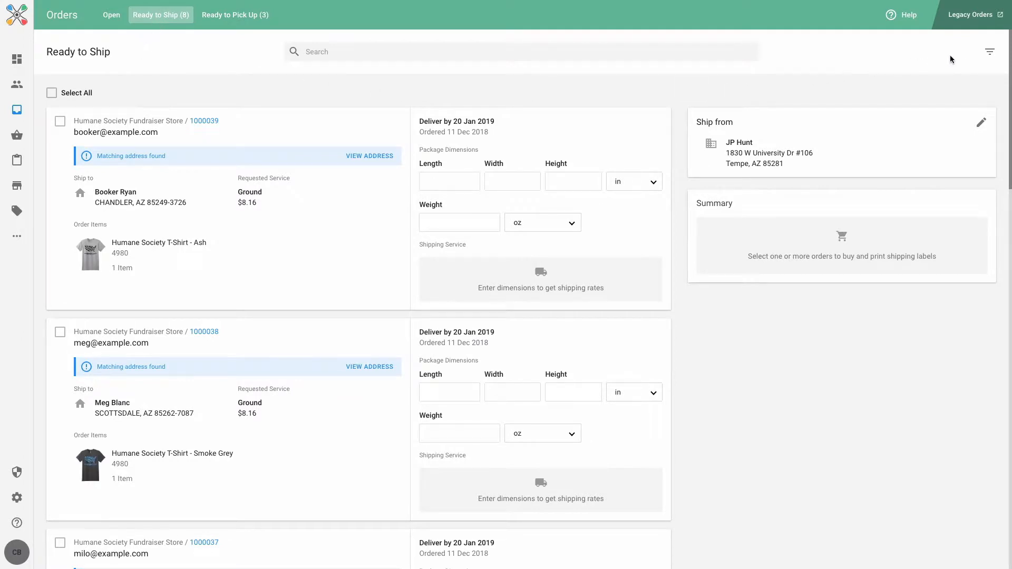
{"action": "left_click", "coordinate": [989, 52]}
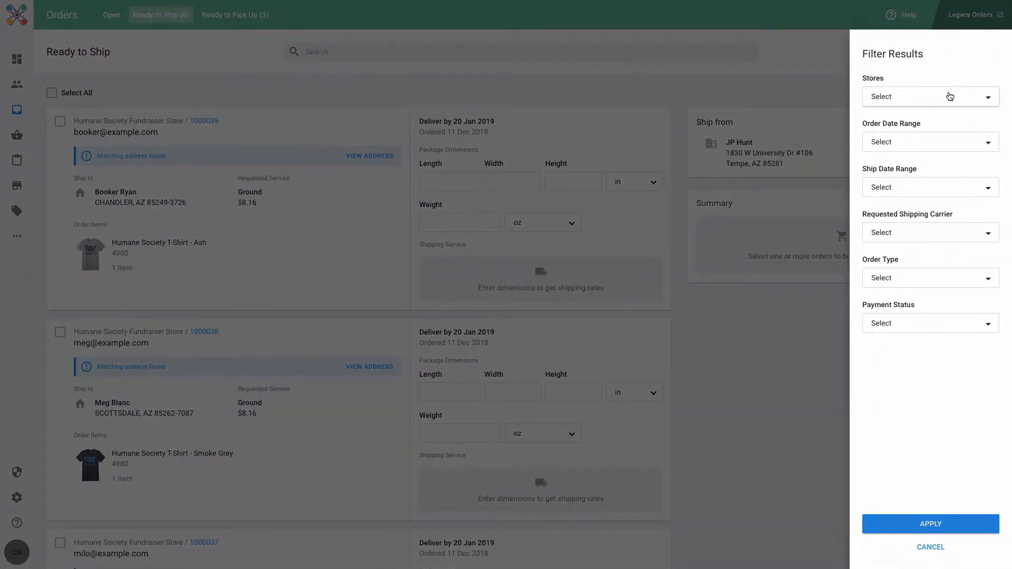
{"action": "left_click", "coordinate": [930, 96]}
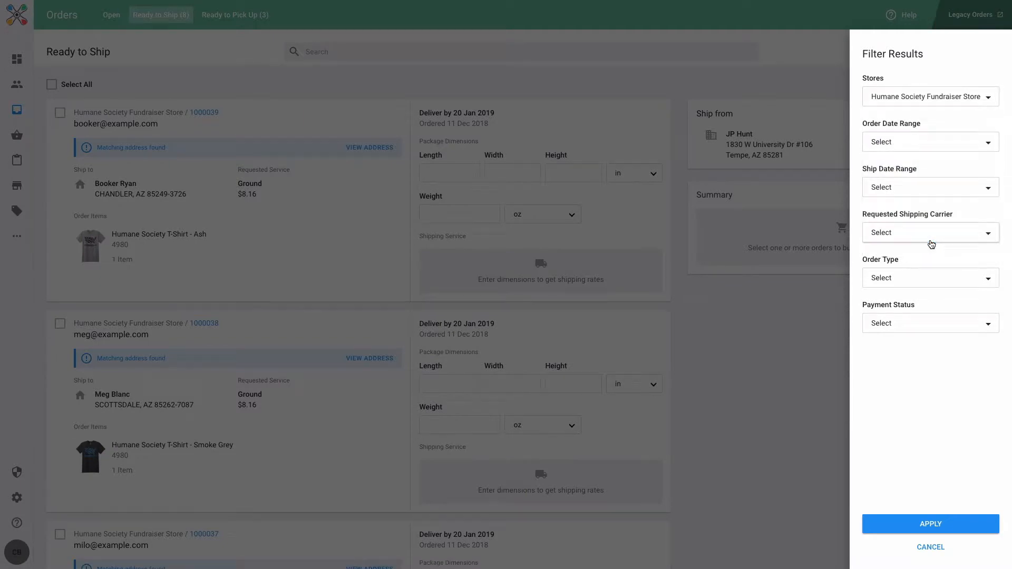
{"action": "left_click", "coordinate": [930, 525]}
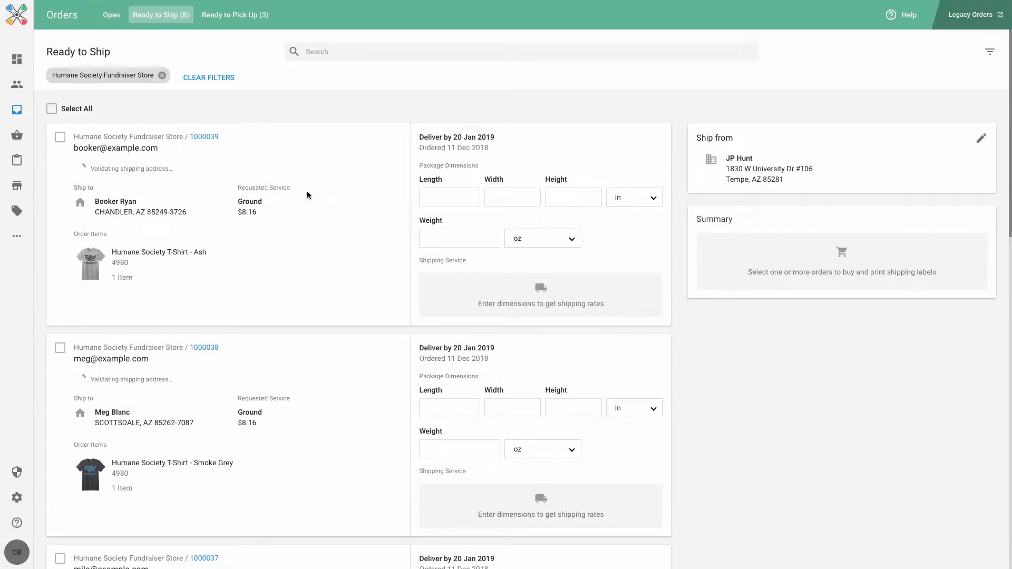
{"action": "scroll", "scroll_direction": "down", "scroll_amount": 3}
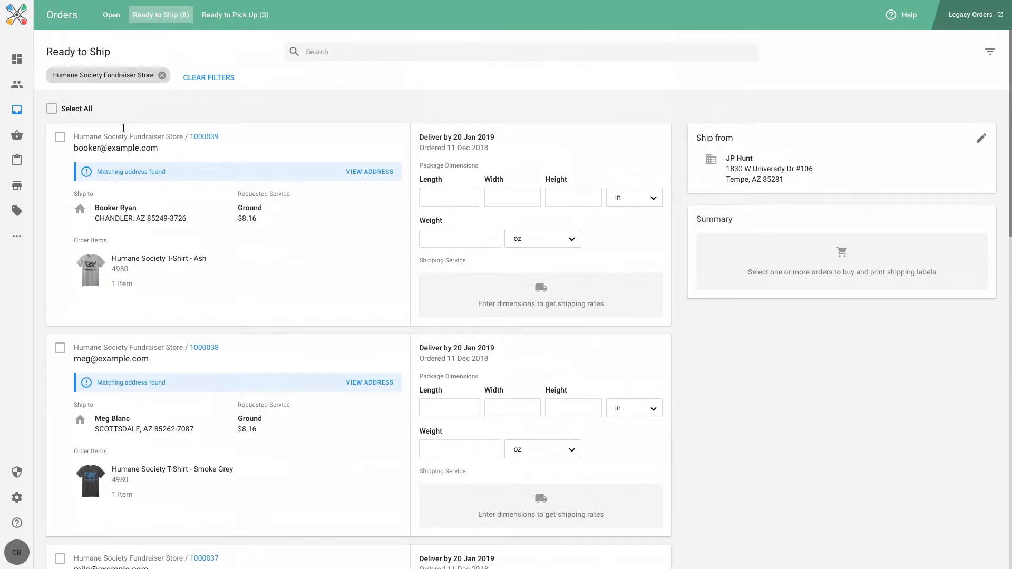
{"action": "mouse_move", "coordinate": [105, 110]}
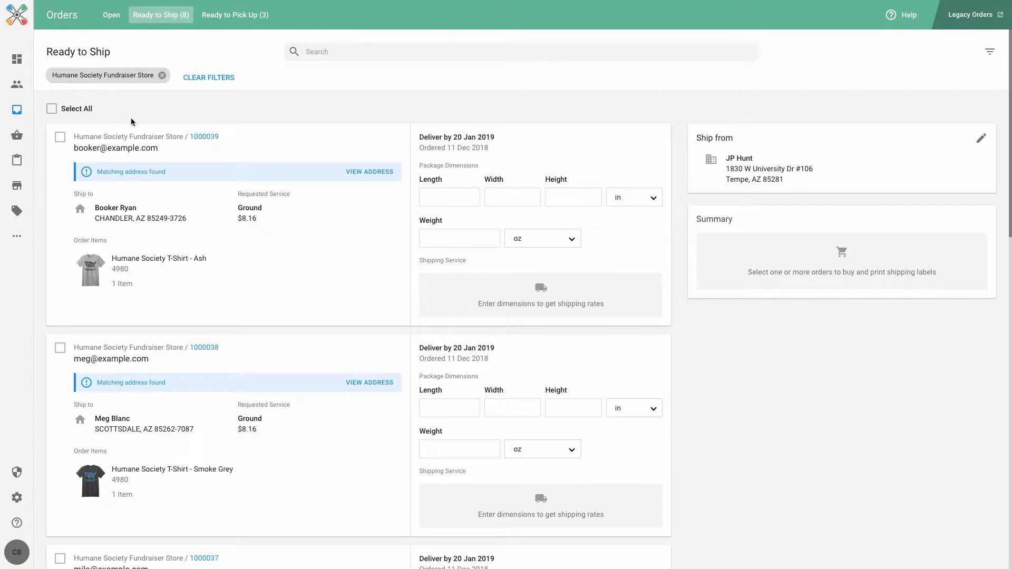
Enter order 1000039's package as 13 × 10 × 1 in weighing 12 oz, showing a $2.66 USPS Media Mail rate
{"action": "left_click", "coordinate": [450, 198]}
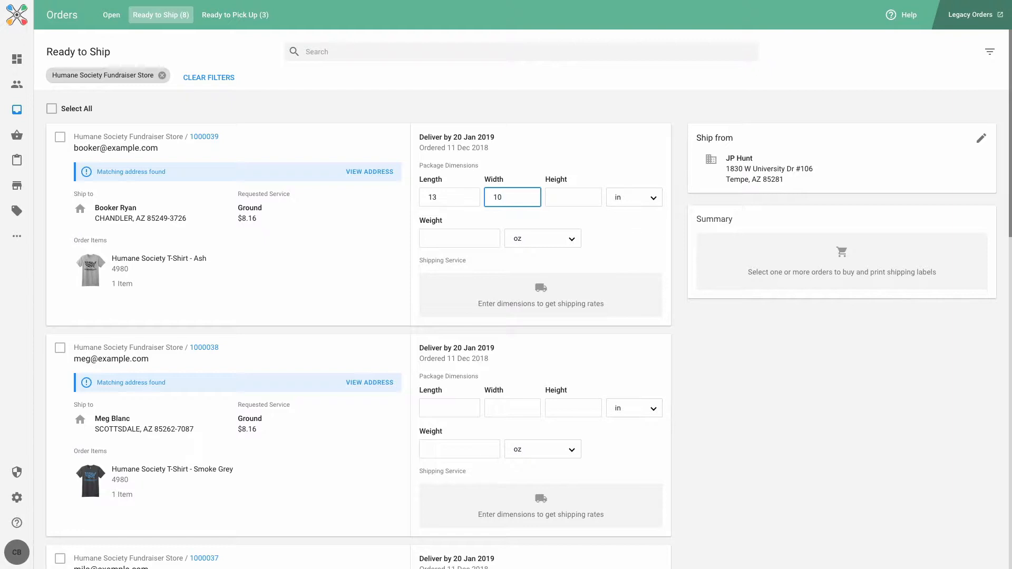
{"action": "type", "text": "1"}
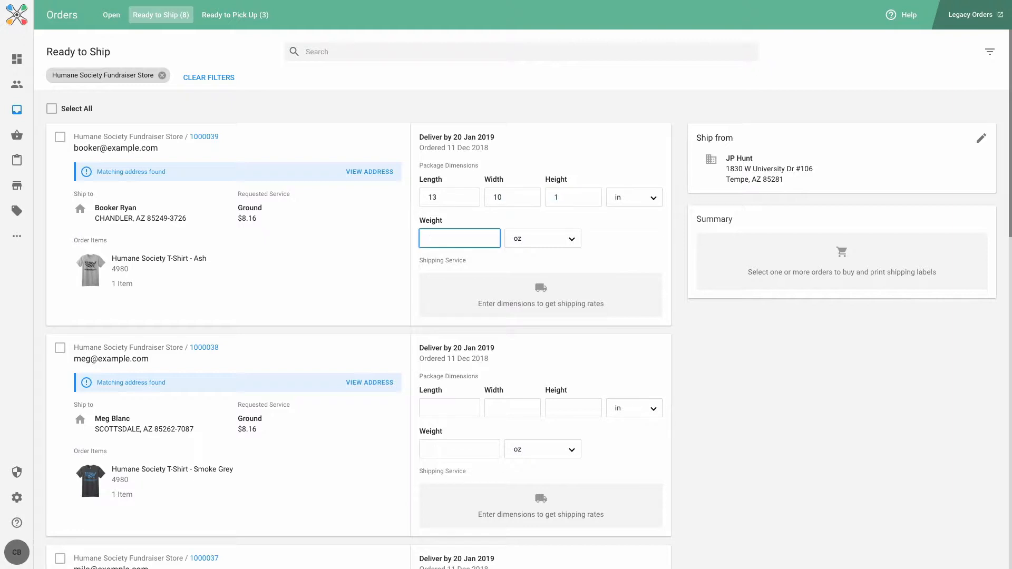
{"action": "type", "text": "12"}
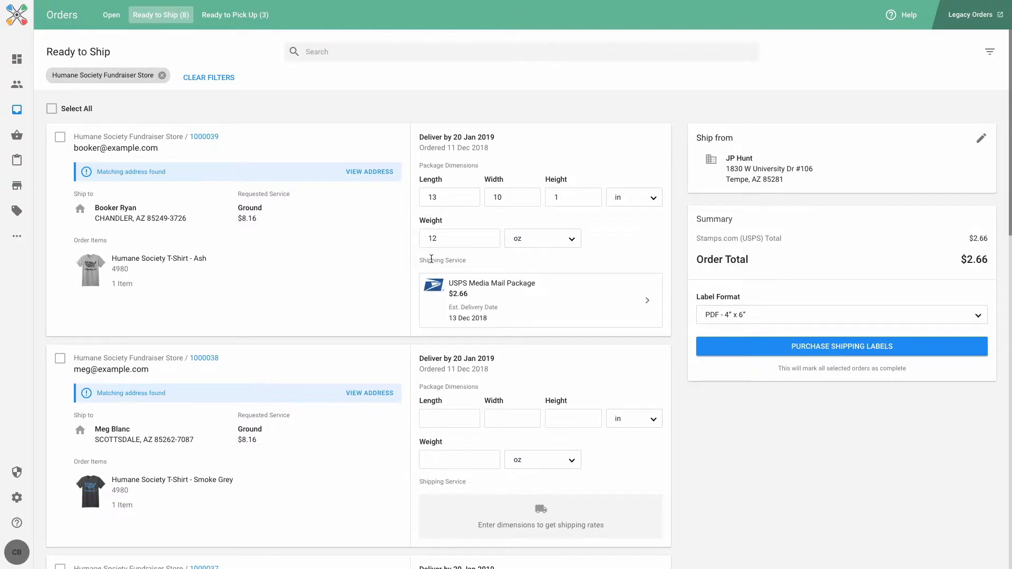
{"action": "left_click", "coordinate": [541, 300]}
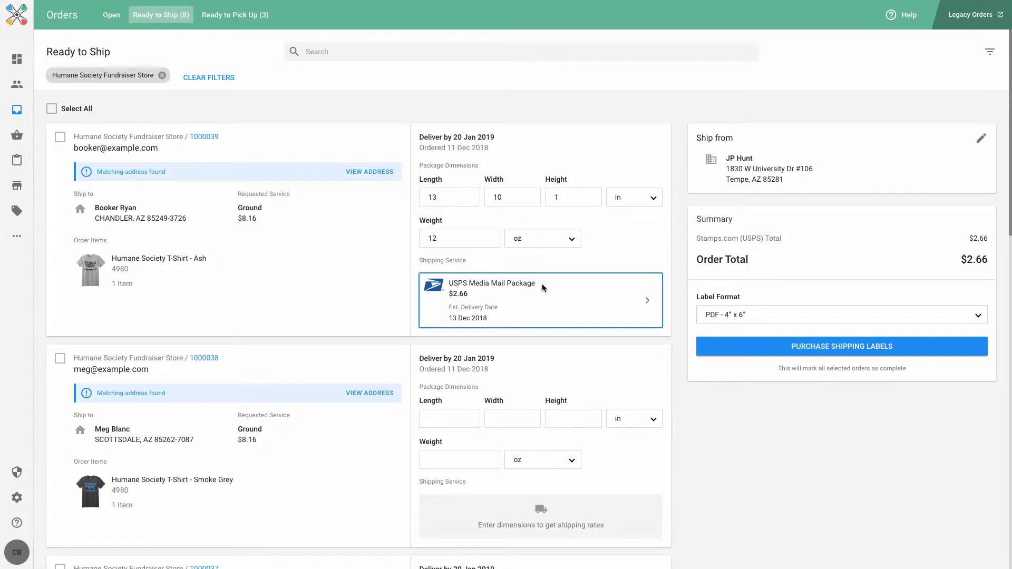
Choose USPS First Class Mail Large Envelope Or Flat at $3.31 for order 1000039
{"action": "left_click", "coordinate": [540, 301]}
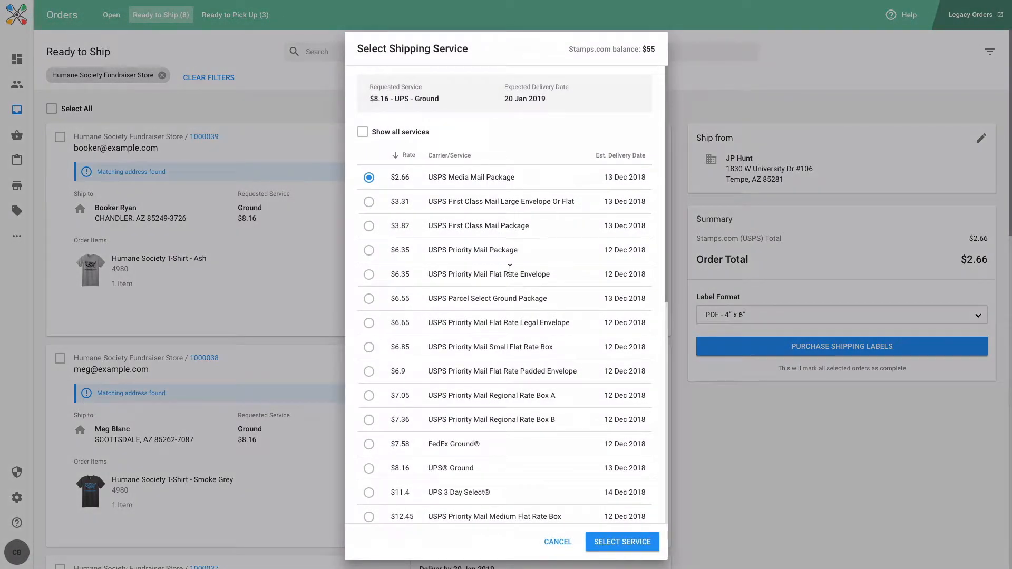
{"action": "mouse_move", "coordinate": [530, 179]}
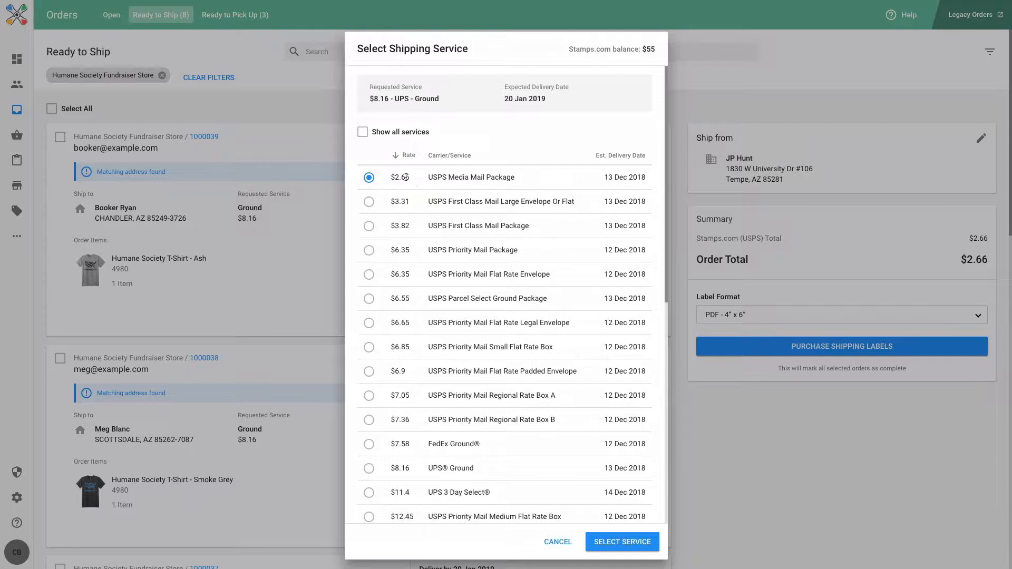
{"action": "mouse_move", "coordinate": [409, 111]}
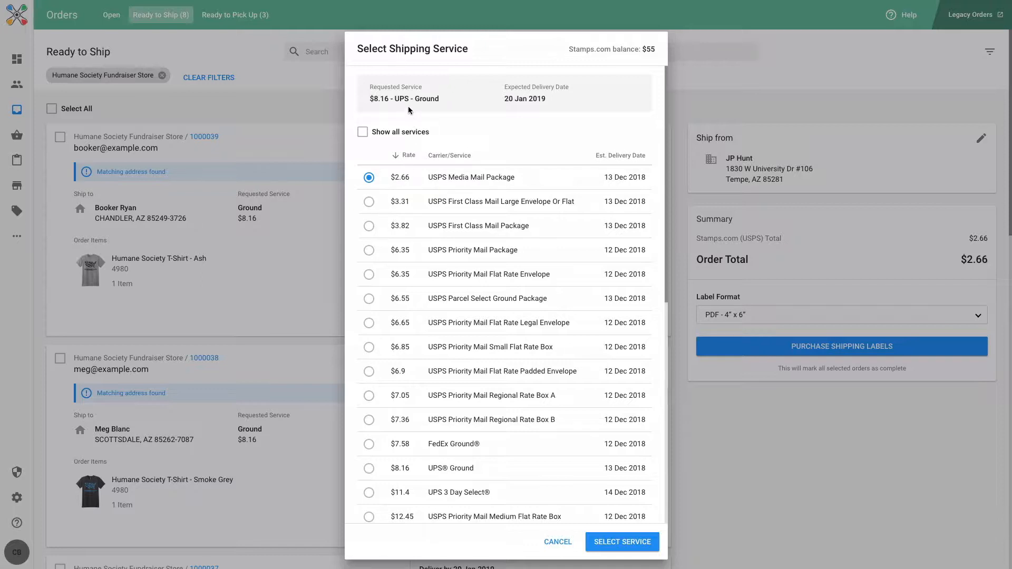
{"action": "mouse_move", "coordinate": [433, 114]}
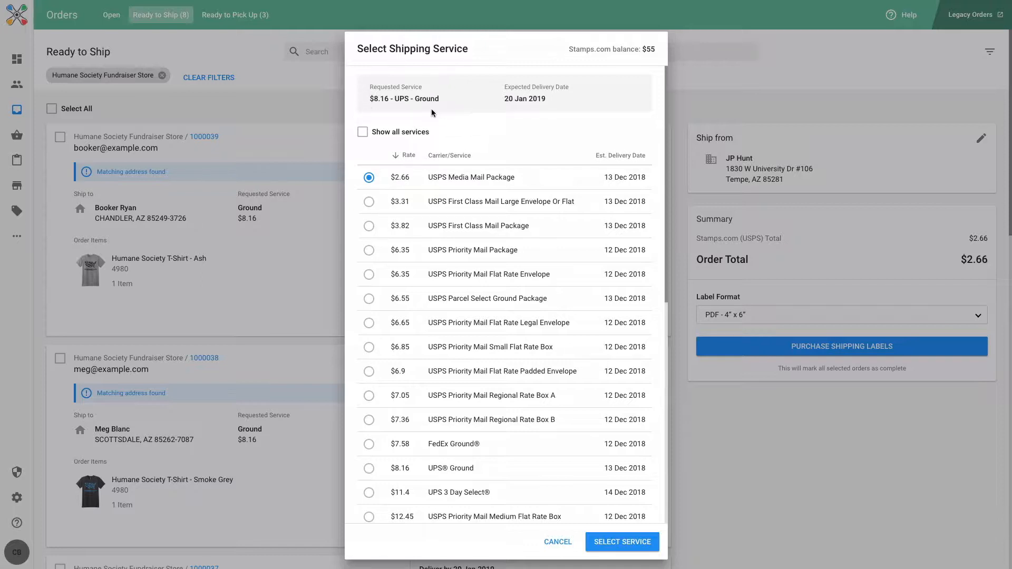
{"action": "mouse_move", "coordinate": [522, 180]}
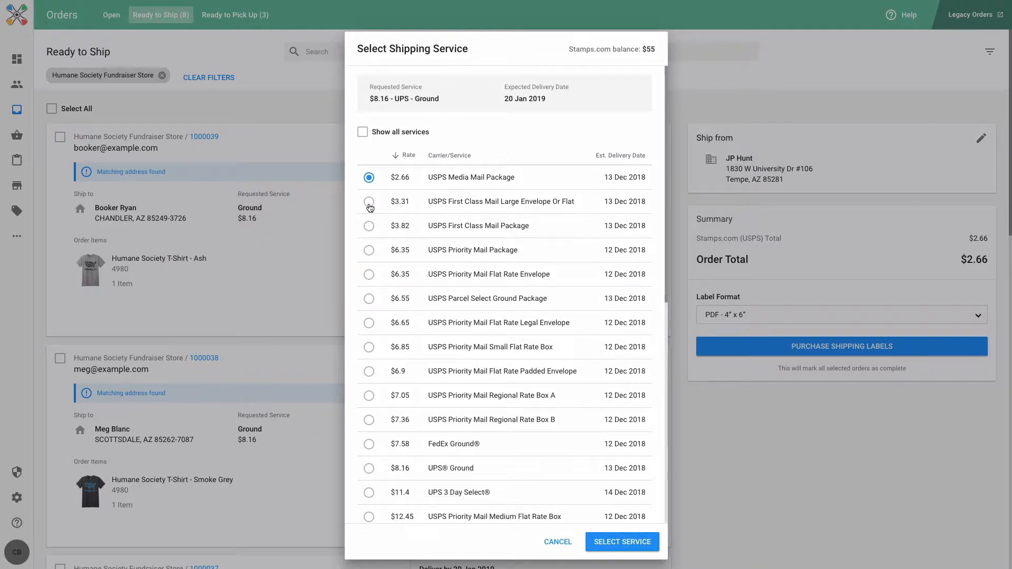
{"action": "left_click", "coordinate": [369, 202]}
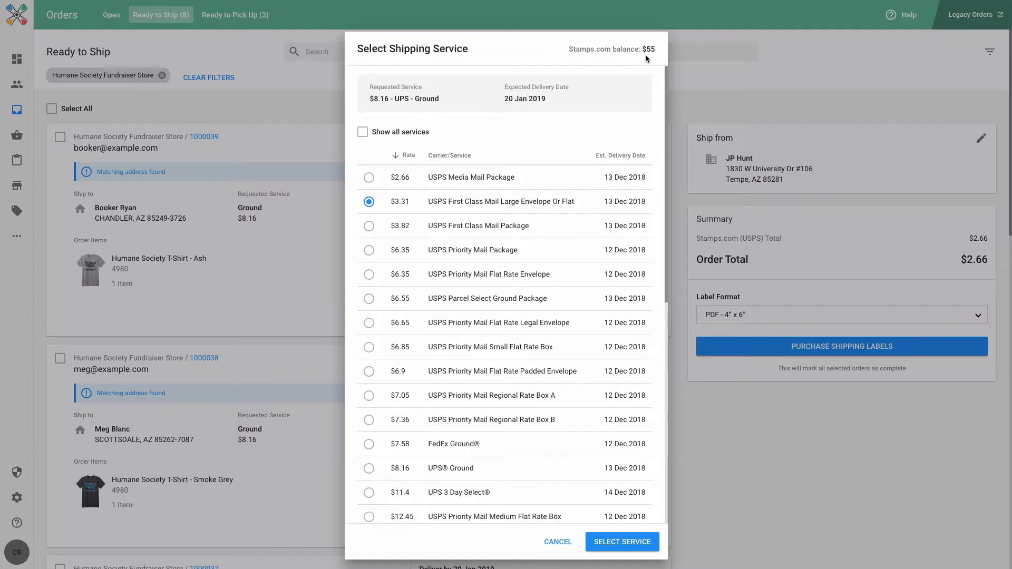
{"action": "mouse_move", "coordinate": [606, 154]}
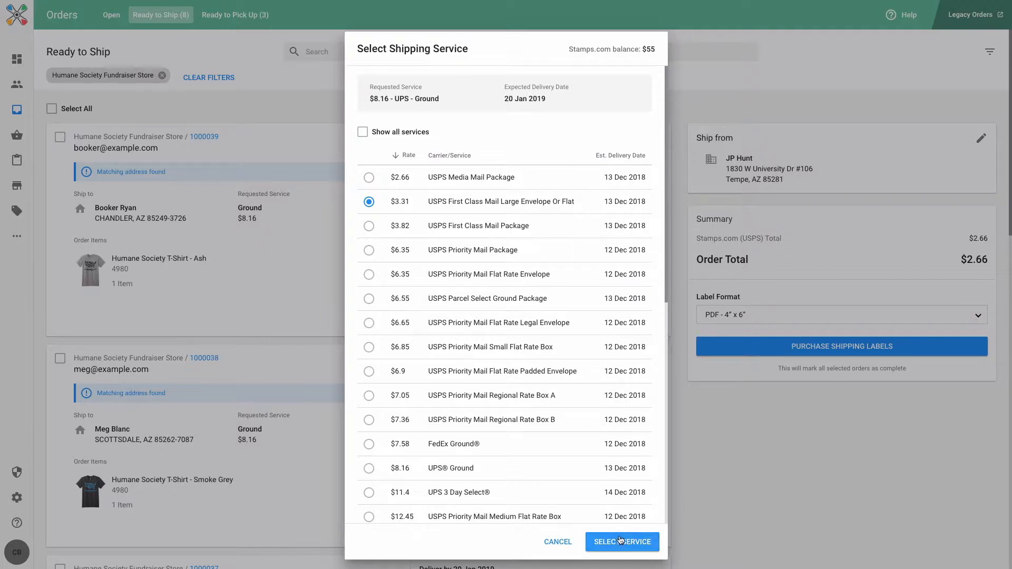
{"action": "left_click", "coordinate": [623, 542]}
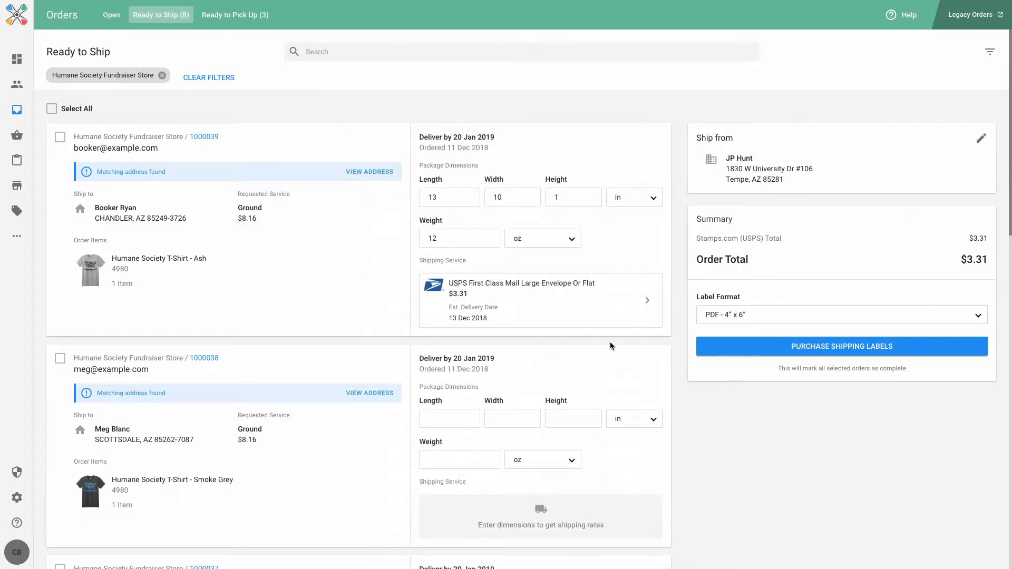
{"action": "mouse_move", "coordinate": [602, 258]}
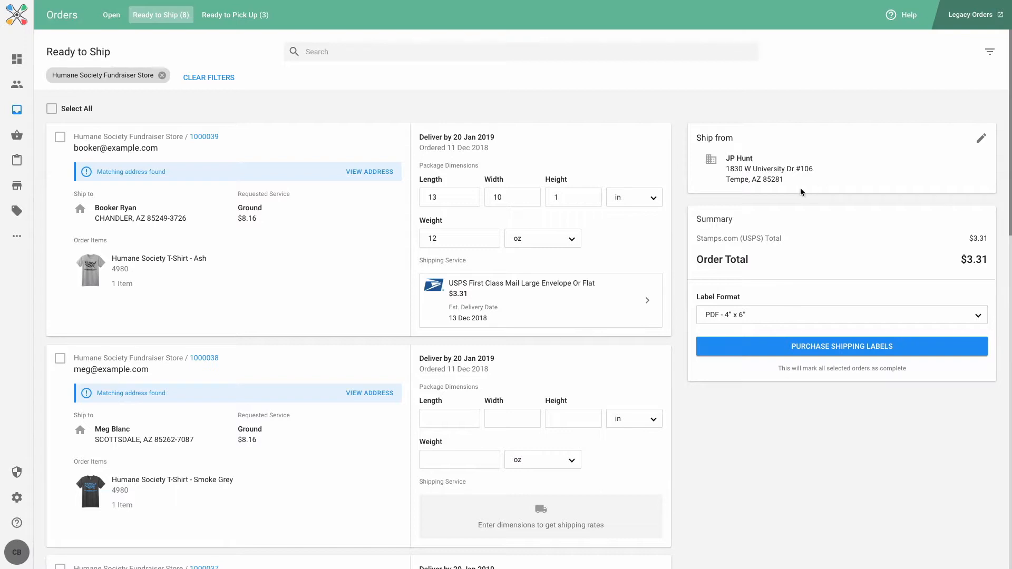
{"action": "mouse_move", "coordinate": [970, 167]}
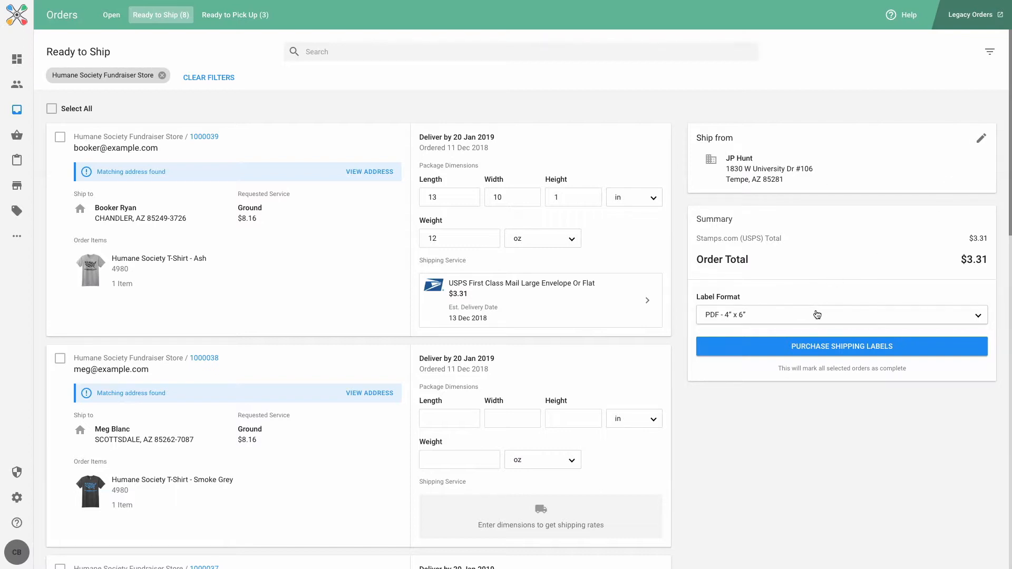
{"action": "left_click", "coordinate": [842, 315]}
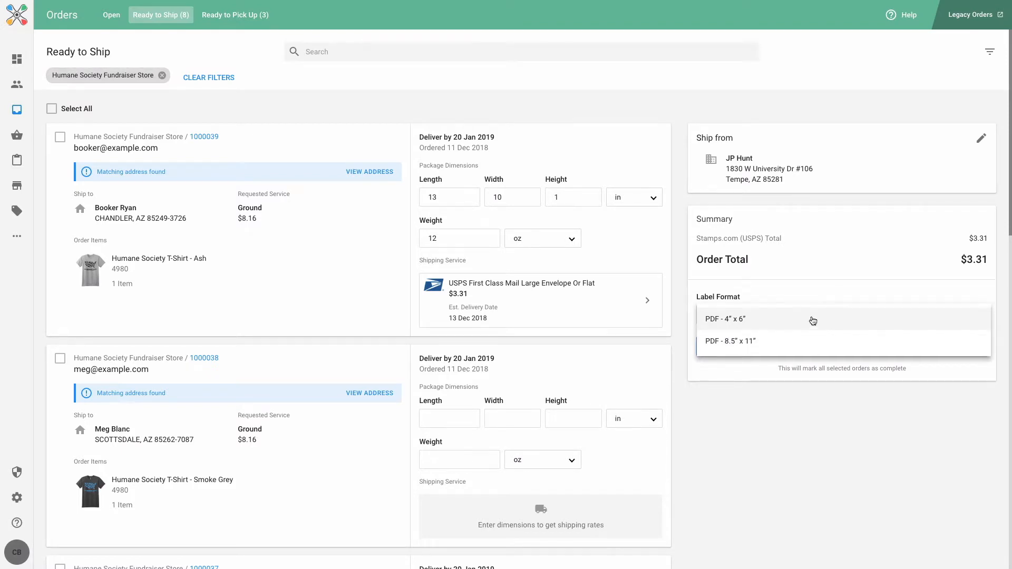
{"action": "left_click", "coordinate": [725, 319]}
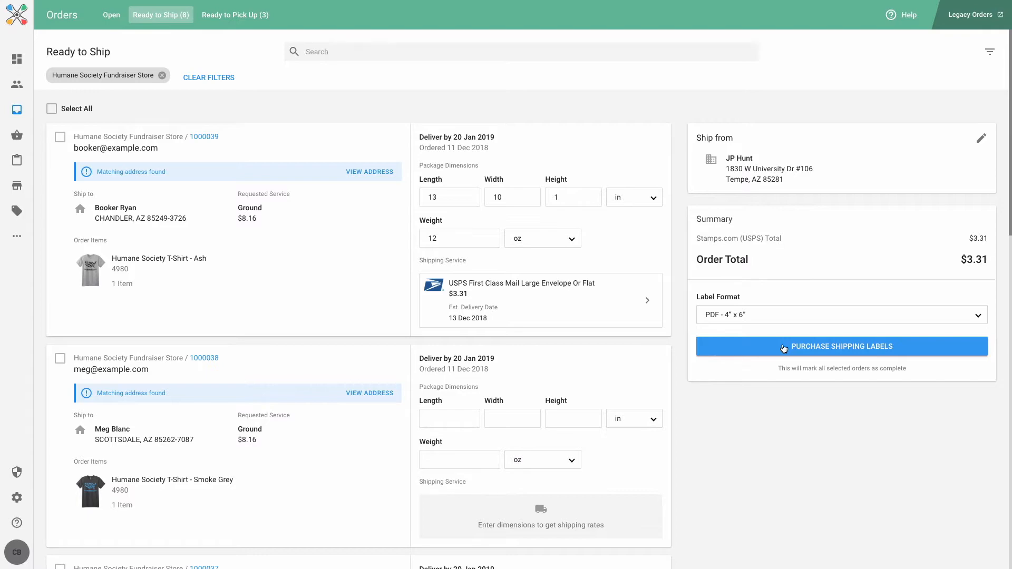
{"action": "left_click", "coordinate": [842, 346]}
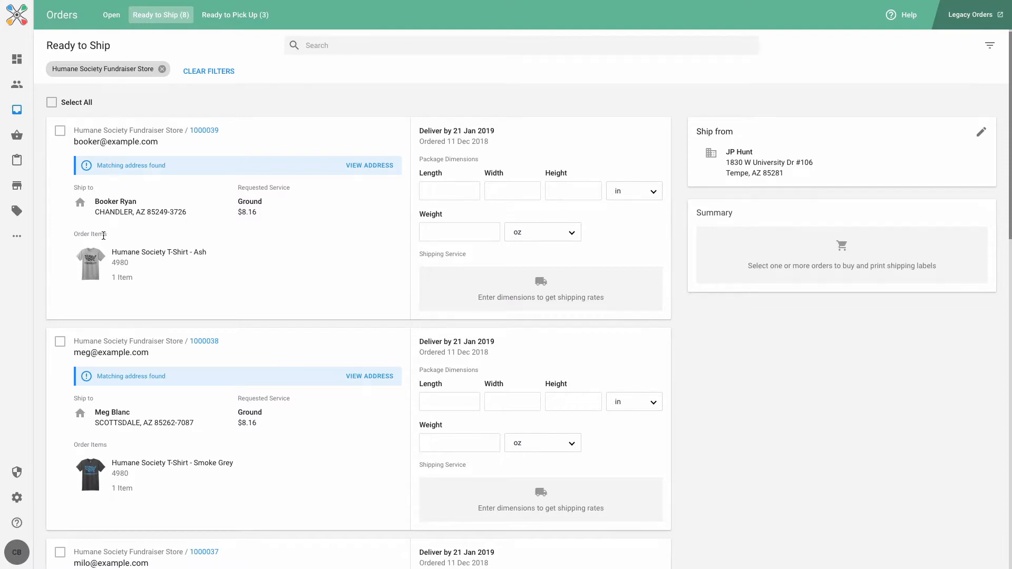
{"action": "scroll", "scroll_direction": "down", "scroll_amount": 3}
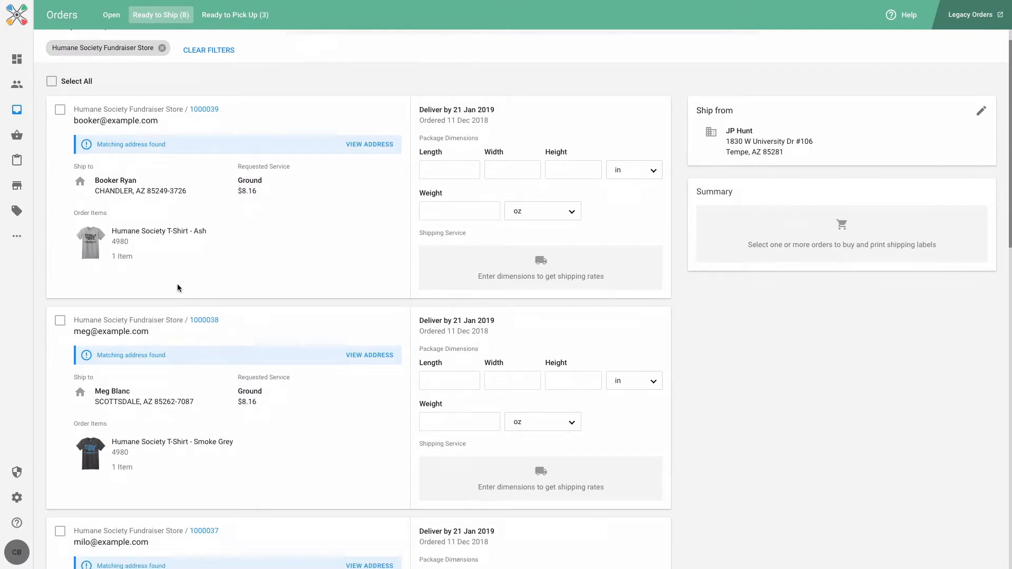
{"action": "scroll", "scroll_direction": "down", "scroll_amount": 3}
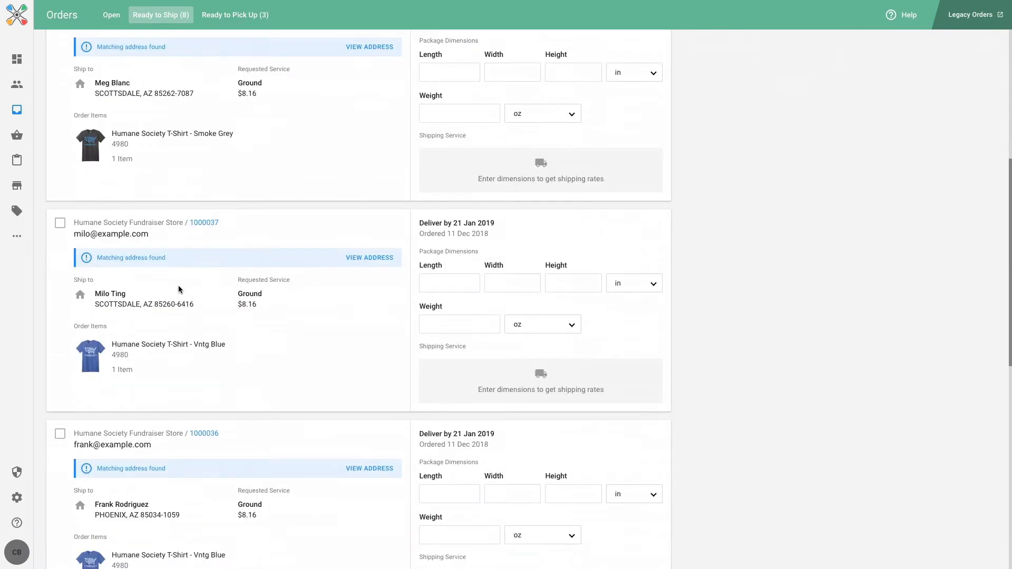
{"action": "scroll", "scroll_direction": "down", "scroll_amount": 3}
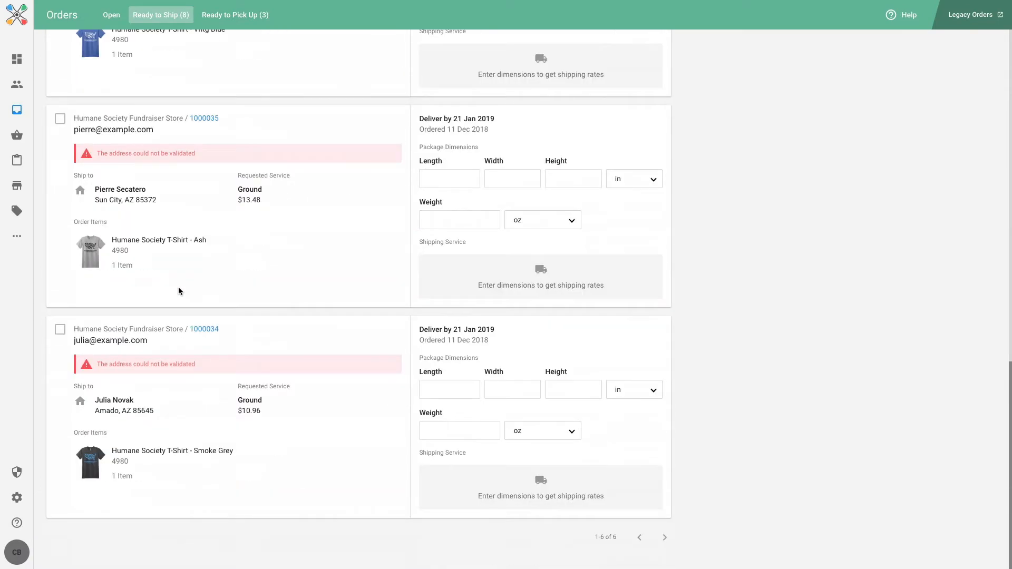
{"action": "scroll", "scroll_direction": "down", "scroll_amount": 3}
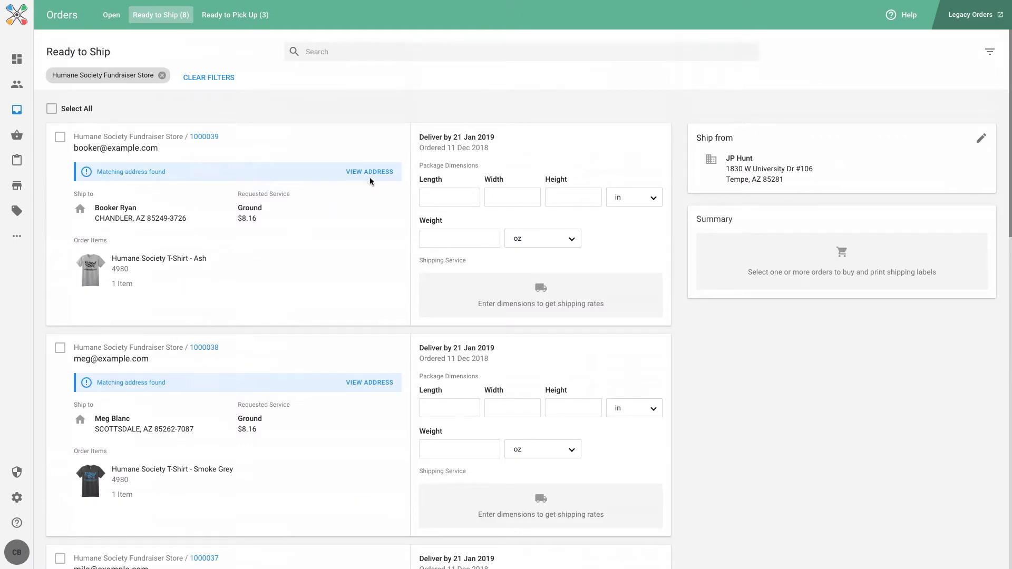
{"action": "mouse_move", "coordinate": [405, 162]}
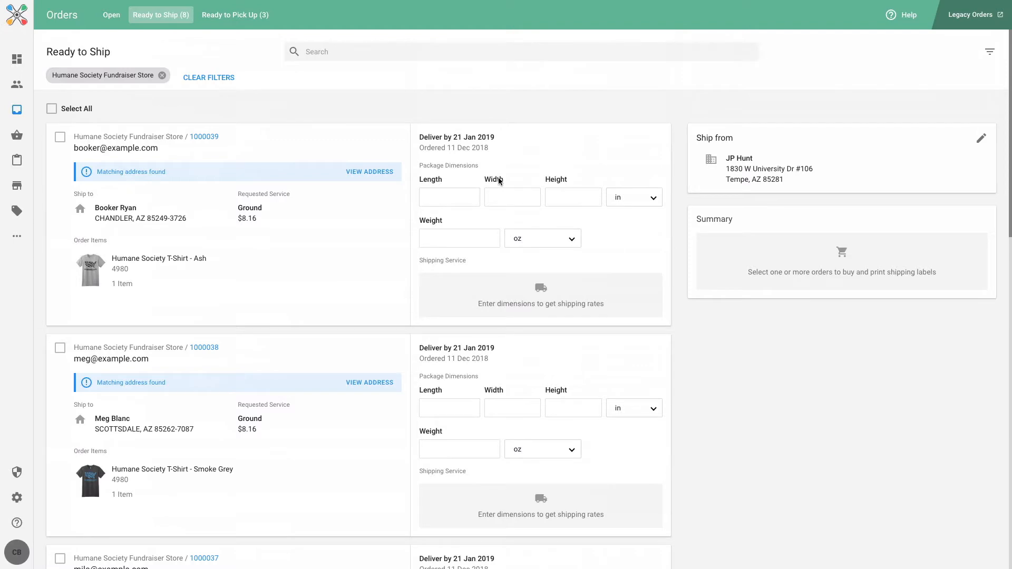
{"action": "scroll", "scroll_direction": "down", "scroll_amount": 3}
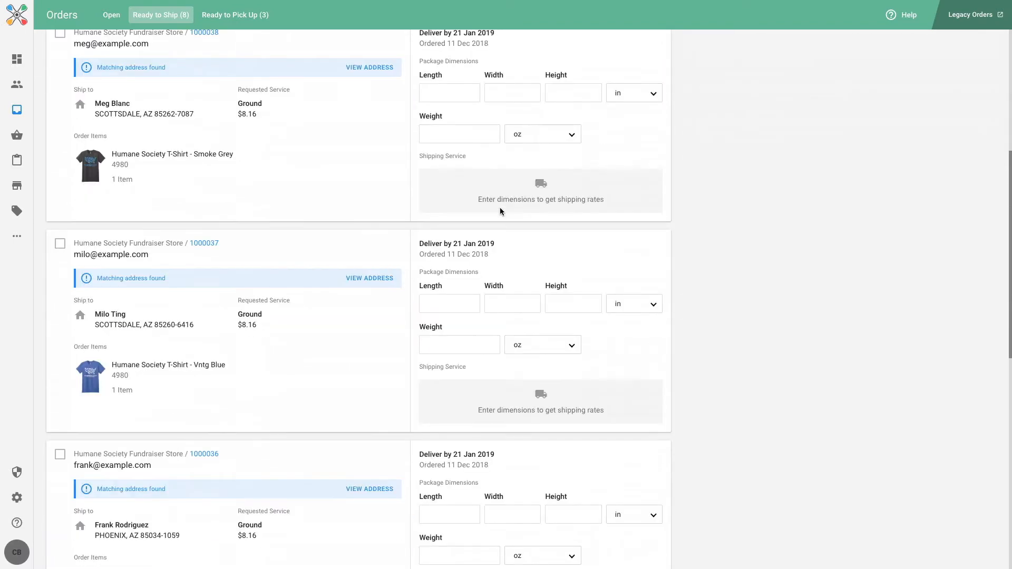
{"action": "scroll", "scroll_direction": "down", "scroll_amount": 3}
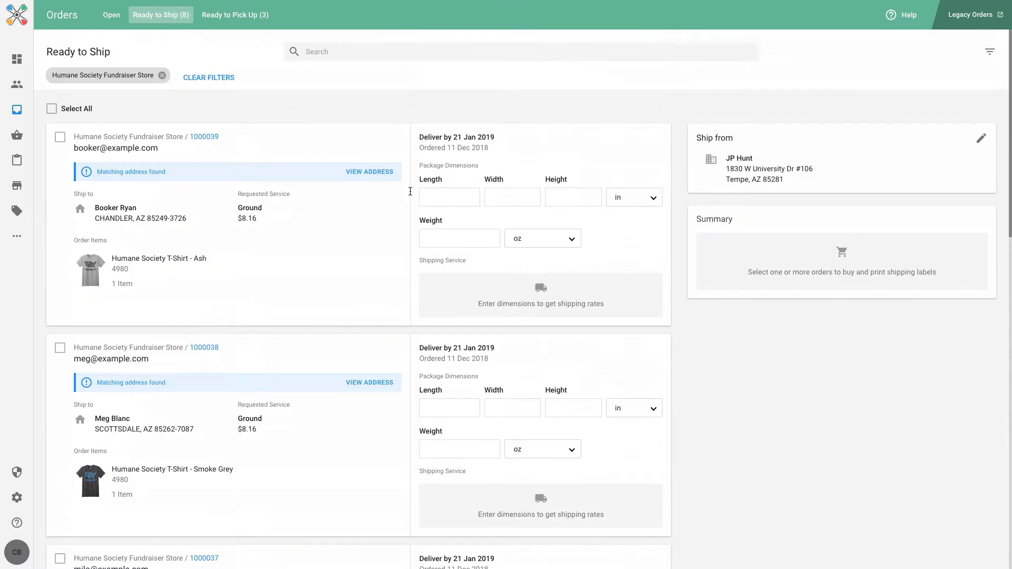
{"action": "mouse_move", "coordinate": [260, 78]}
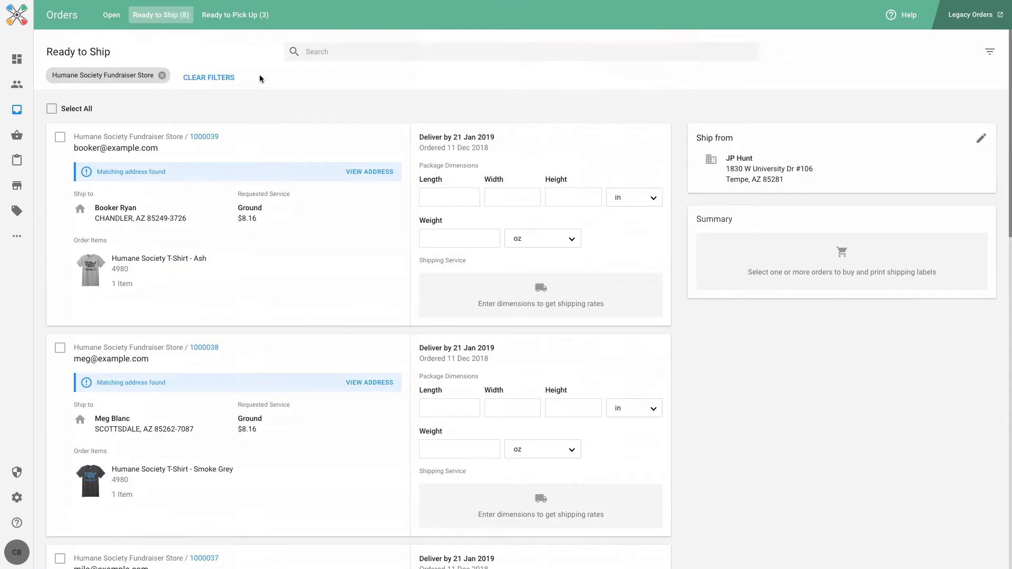
{"action": "mouse_move", "coordinate": [259, 80]}
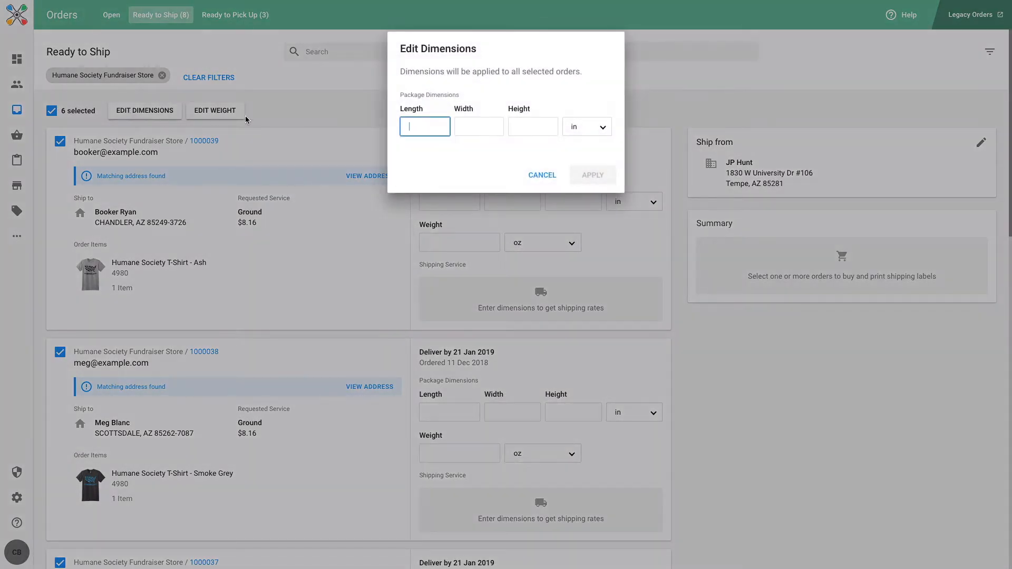
Apply 13 × 10 × 1 in package dimensions to all six selected orders
{"action": "type", "text": "13"}
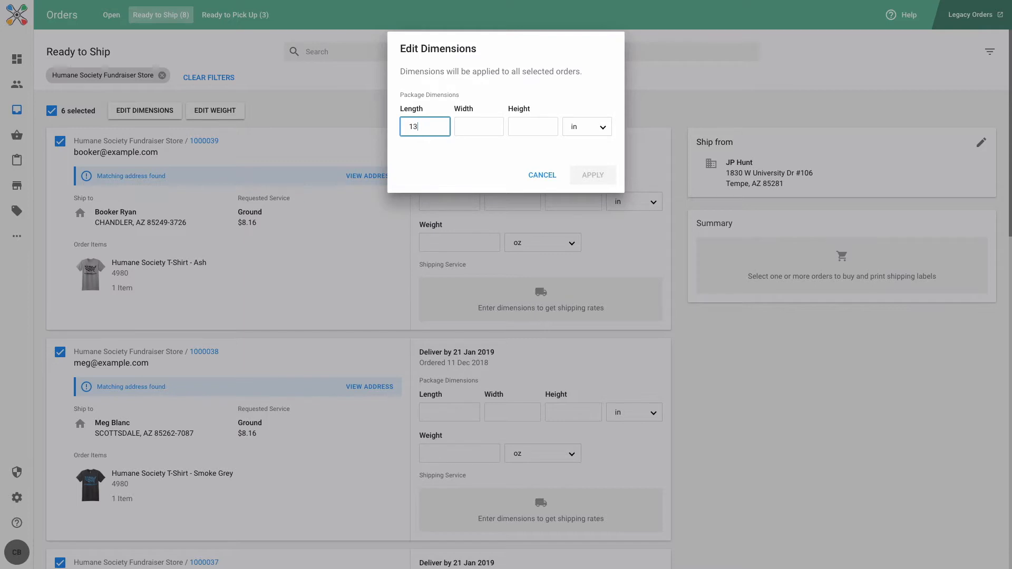
{"action": "type", "text": "10"}
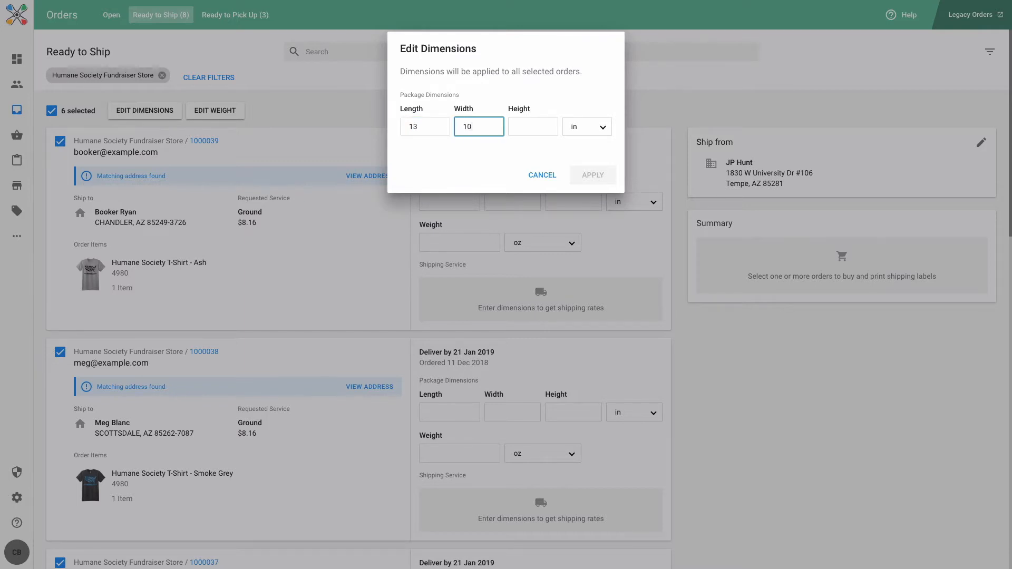
{"action": "type", "text": "1"}
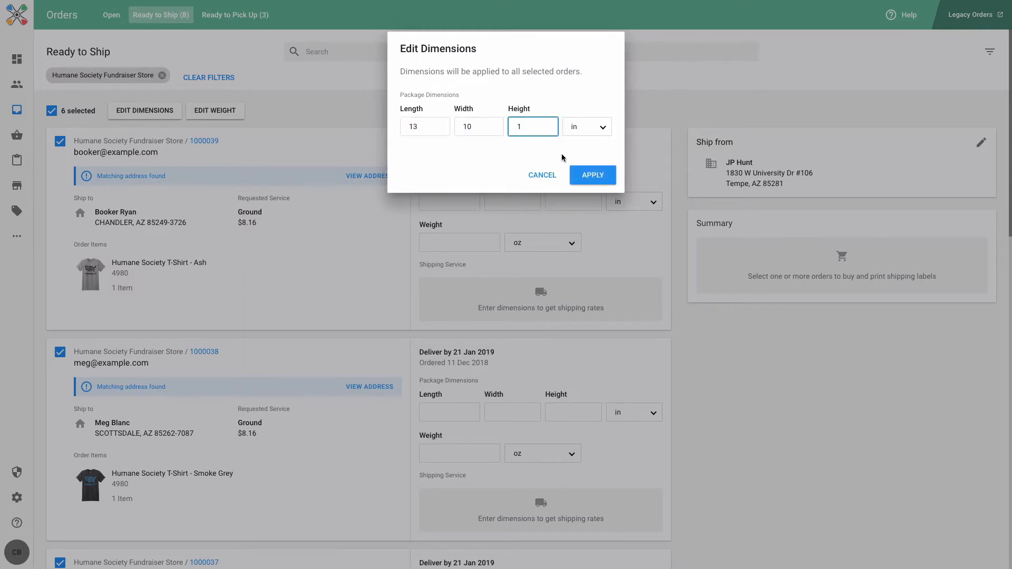
{"action": "left_click", "coordinate": [592, 175]}
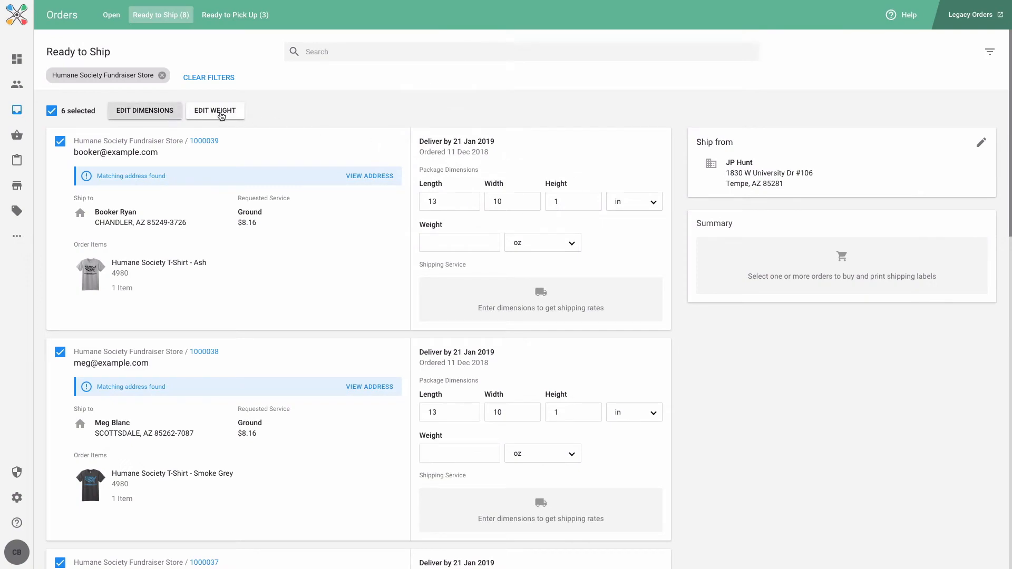
Apply a 12 oz package weight to all six orders, putting the total at $15.96
{"action": "left_click", "coordinate": [215, 111]}
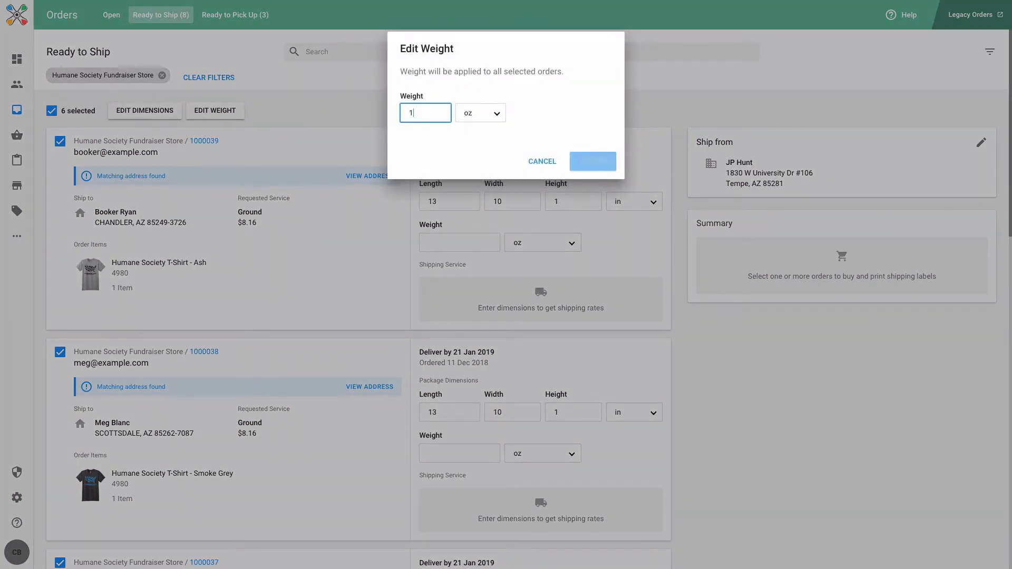
{"action": "left_click", "coordinate": [591, 160]}
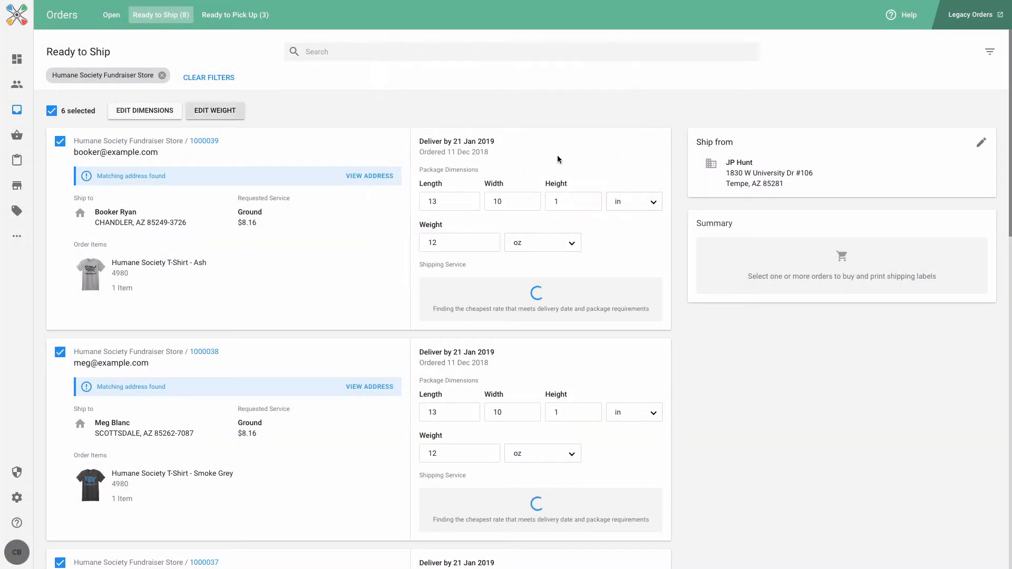
{"action": "mouse_move", "coordinate": [599, 247]}
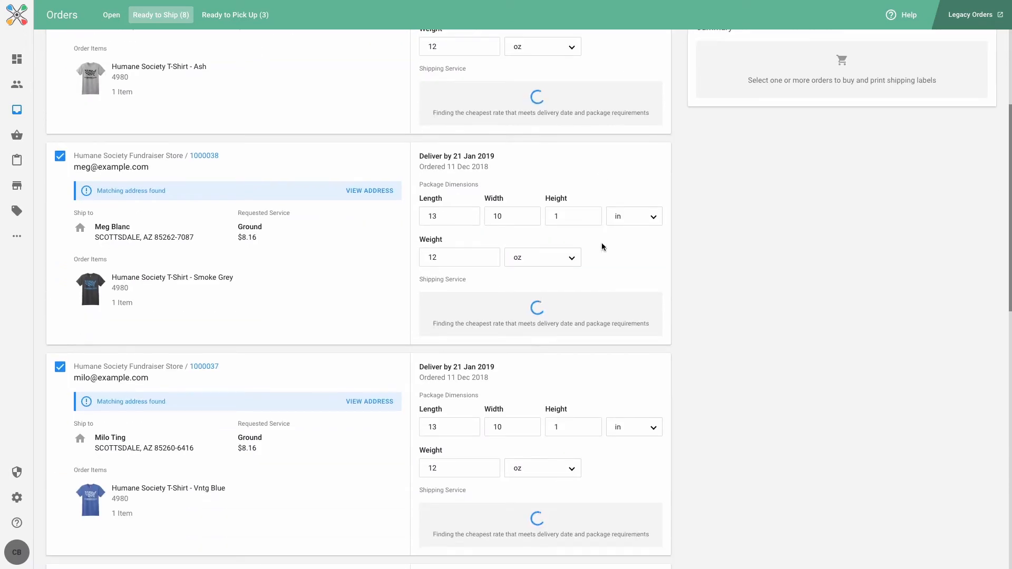
{"action": "scroll", "scroll_direction": "down", "scroll_amount": 3}
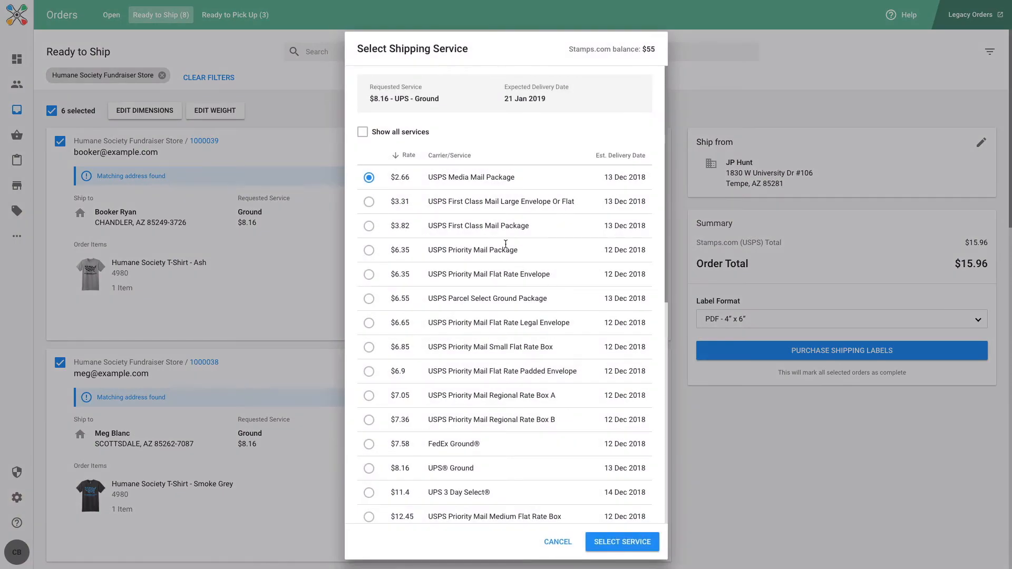
Select USPS First Class Mail Large Envelope Or Flat at $3.31 for each prompt, reaching a $19.86 total
{"action": "left_click", "coordinate": [369, 200]}
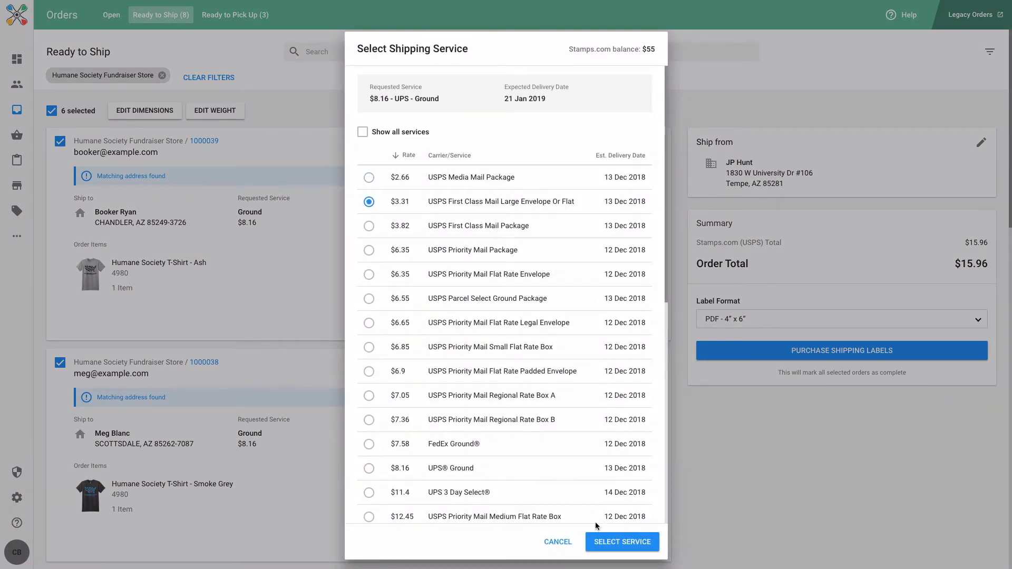
{"action": "left_click", "coordinate": [621, 542]}
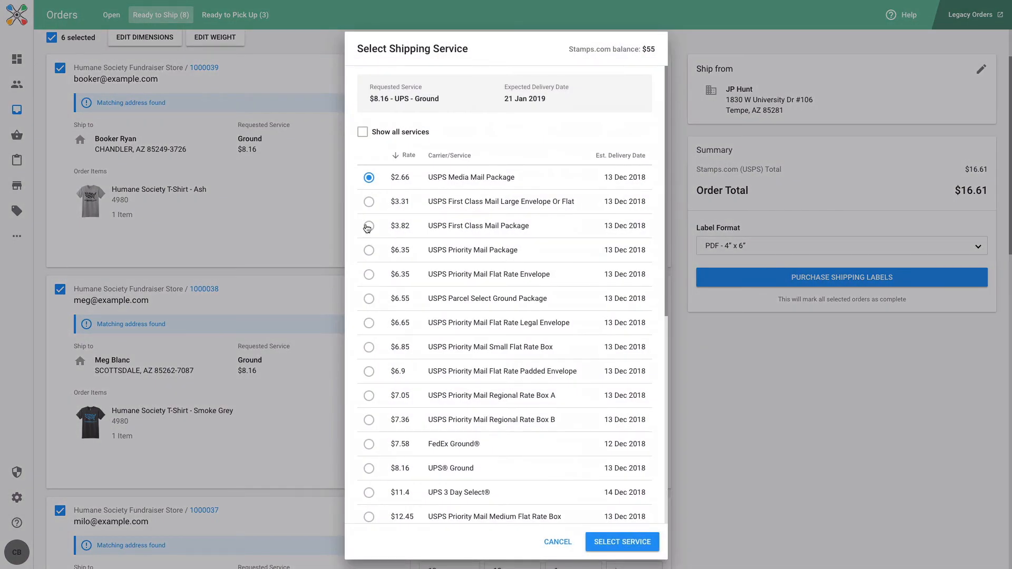
{"action": "left_click", "coordinate": [369, 201]}
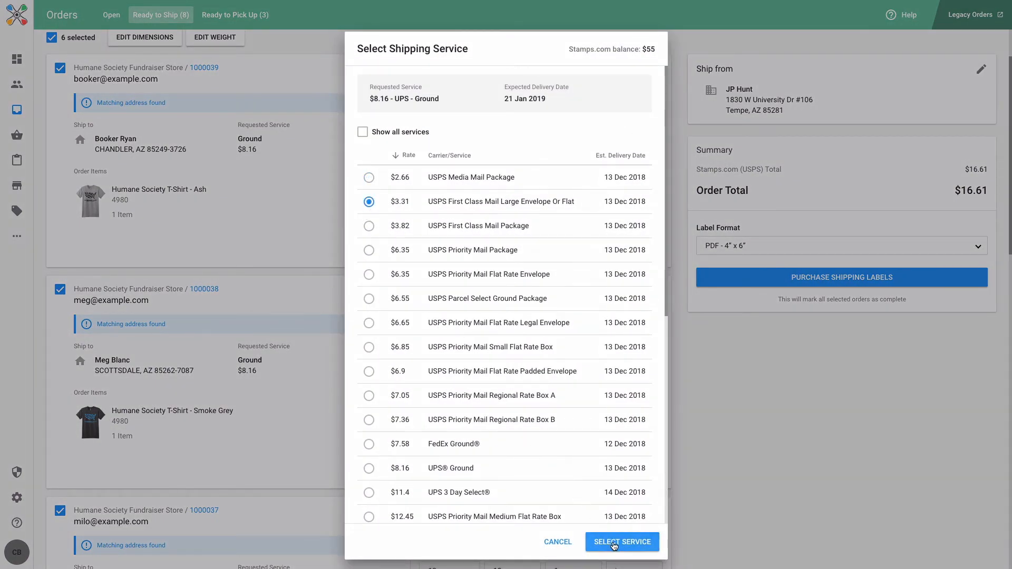
{"action": "left_click", "coordinate": [623, 542]}
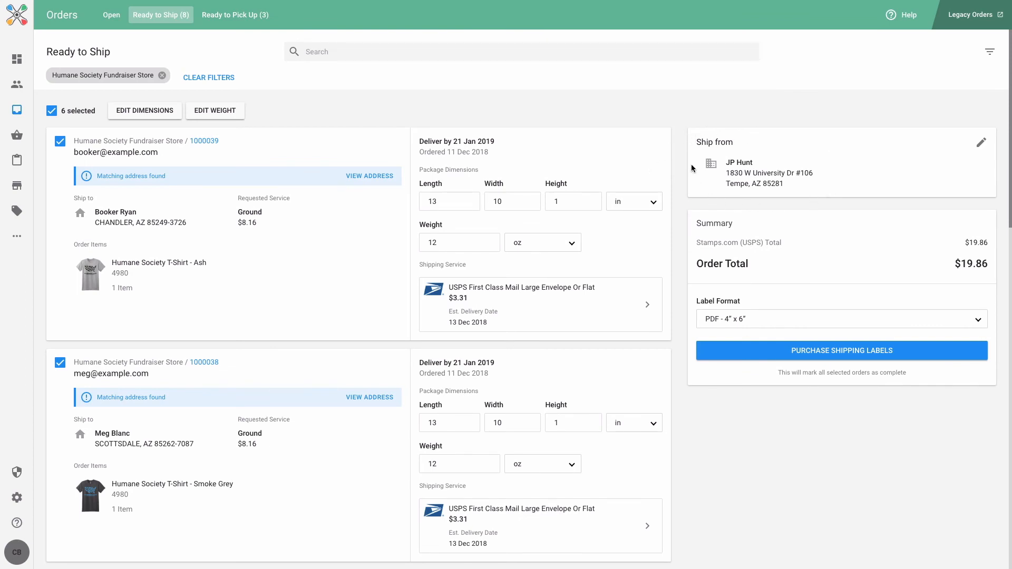
{"action": "mouse_move", "coordinate": [724, 337]}
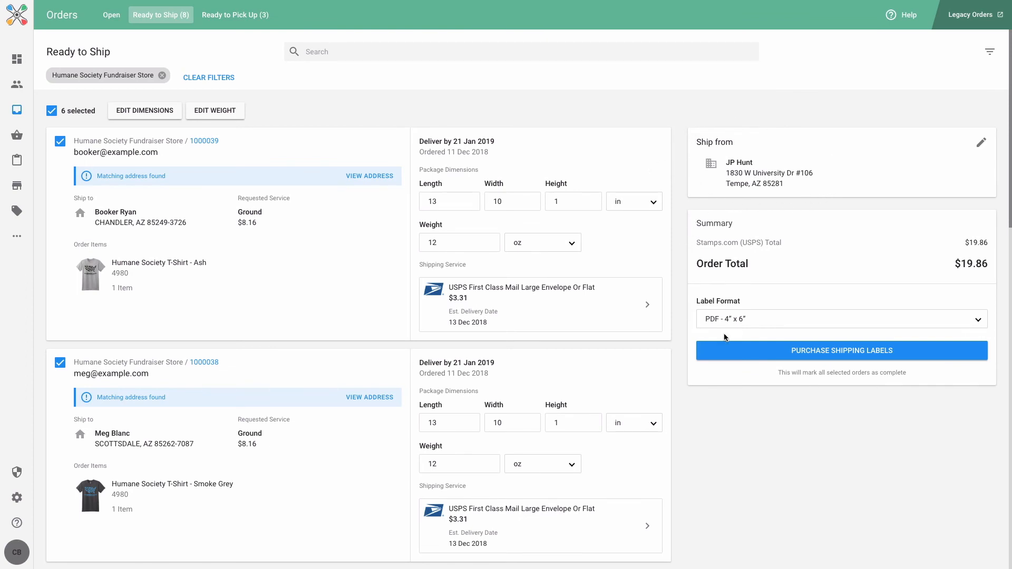